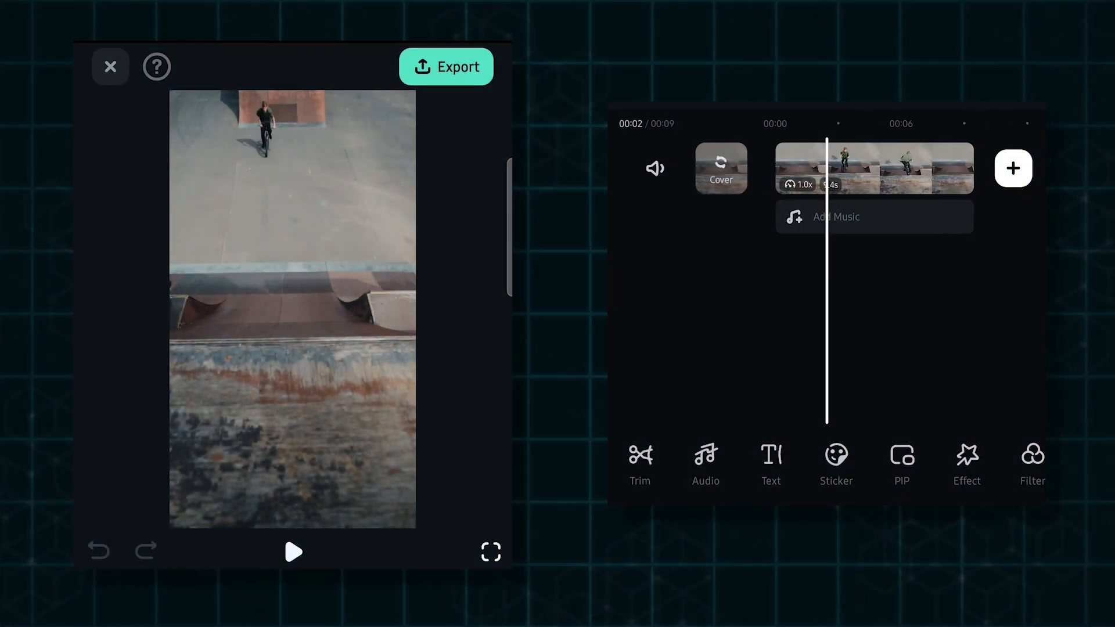
Preview the 9-second BMX skatepark clip and select it on the timeline for editing
click(293, 551)
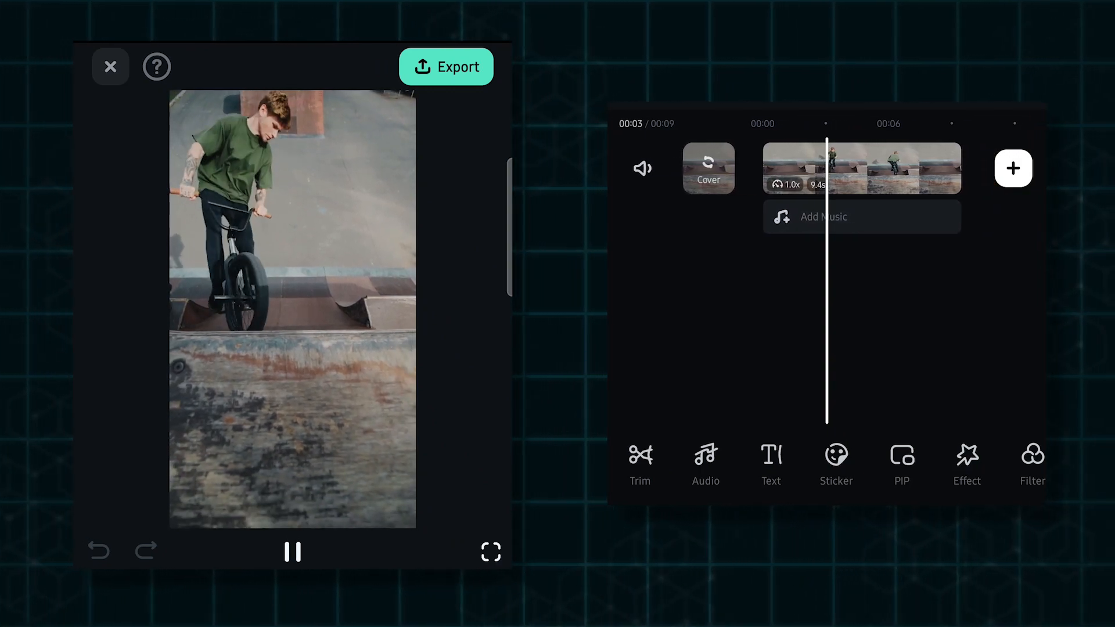
click(861, 169)
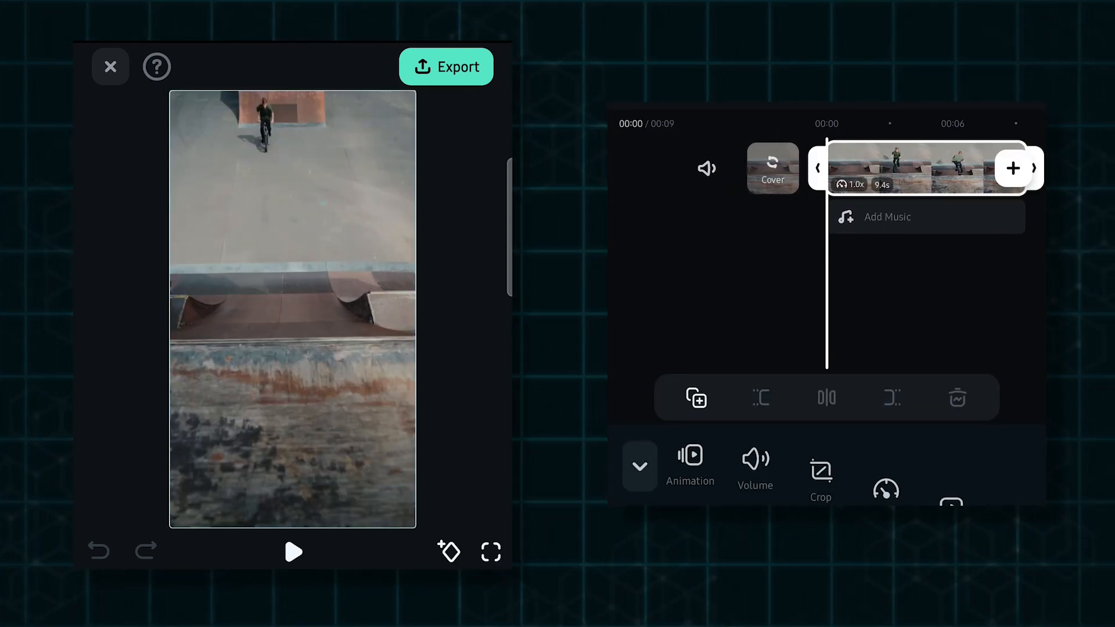
Apply the Highlight, Montage, then Jump cut speed curves, stretching the 9.4 s clip to 15.8 s
click(887, 489)
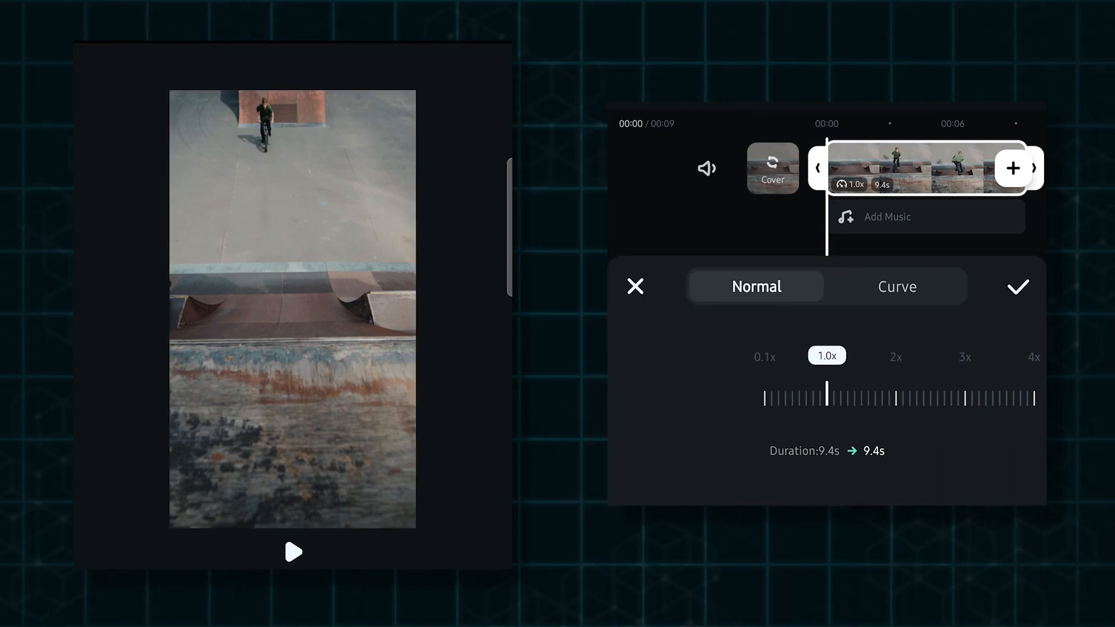
click(896, 286)
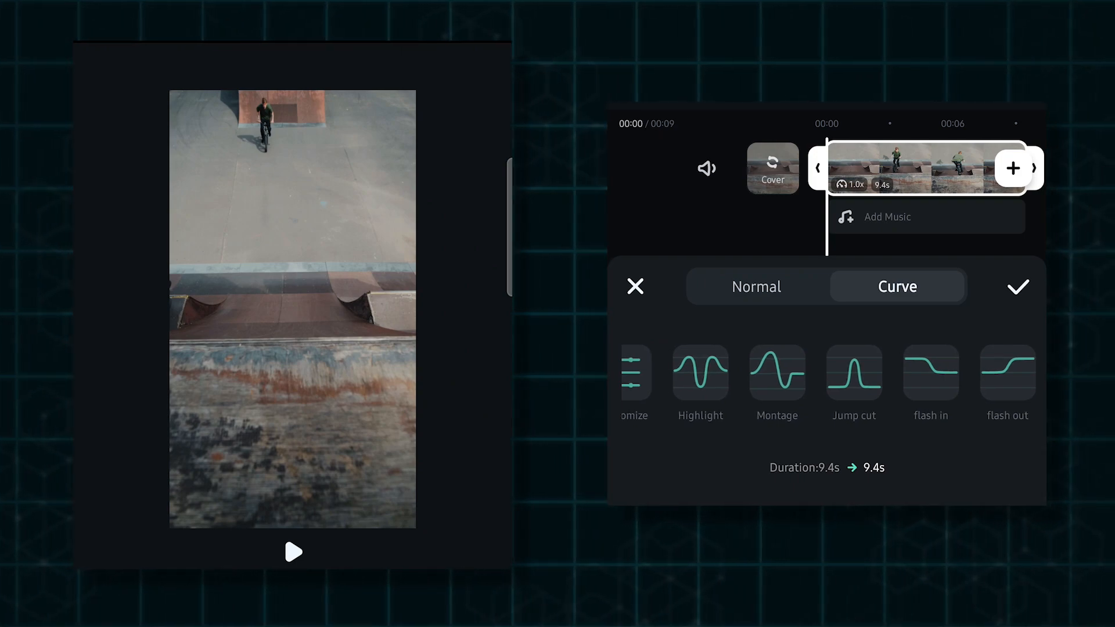
click(700, 376)
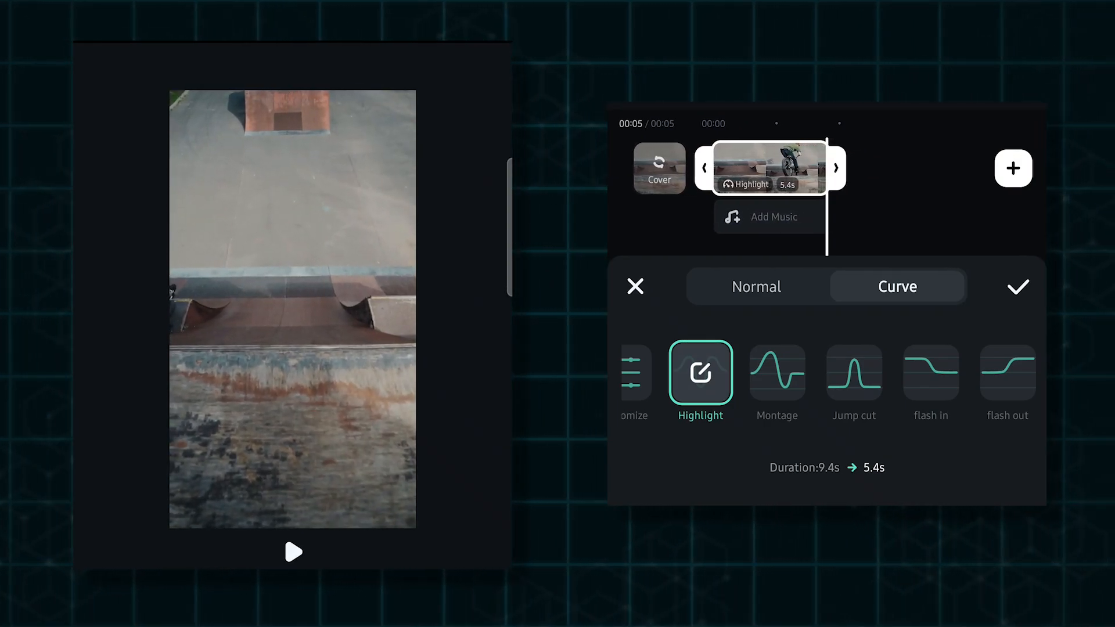
click(776, 373)
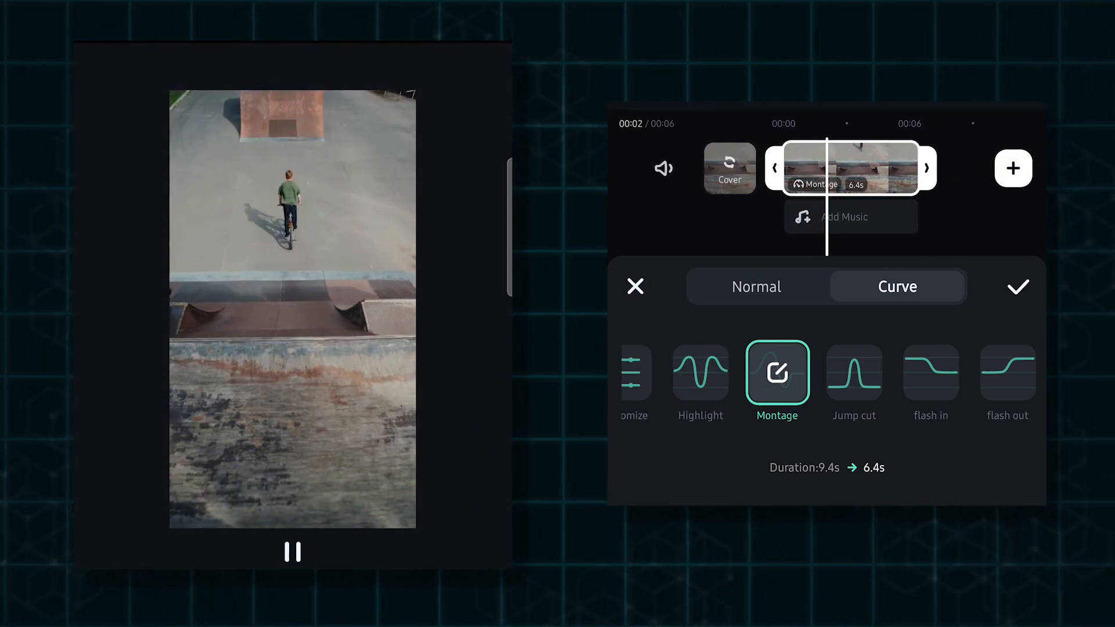
click(853, 373)
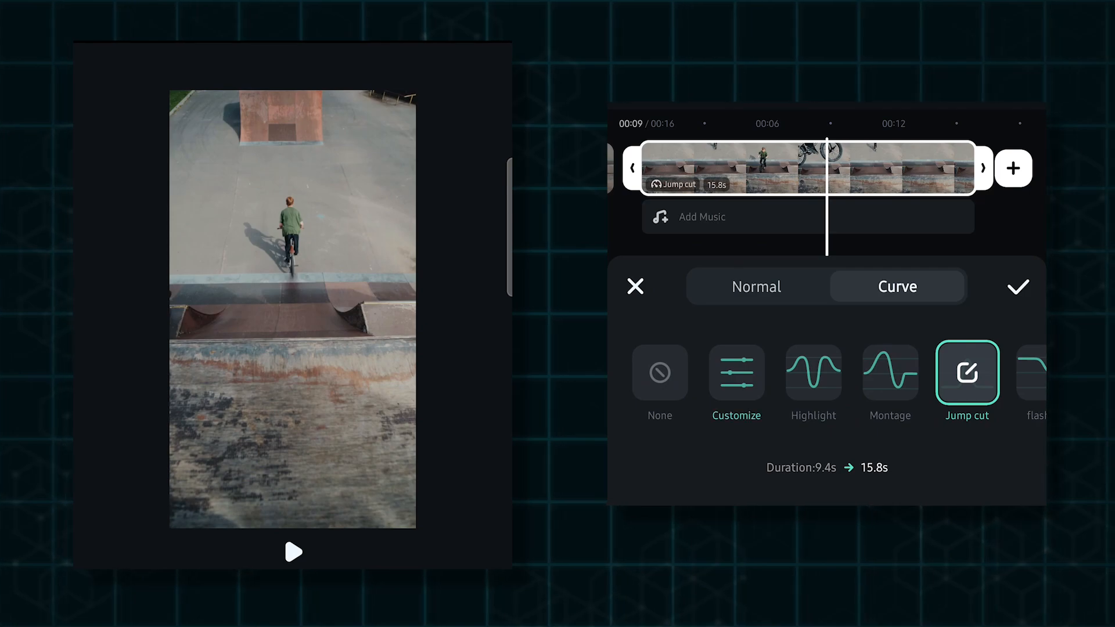
Apply a Customize speed curve that shortens the clip from 9.4 s to 4.4 s
click(737, 373)
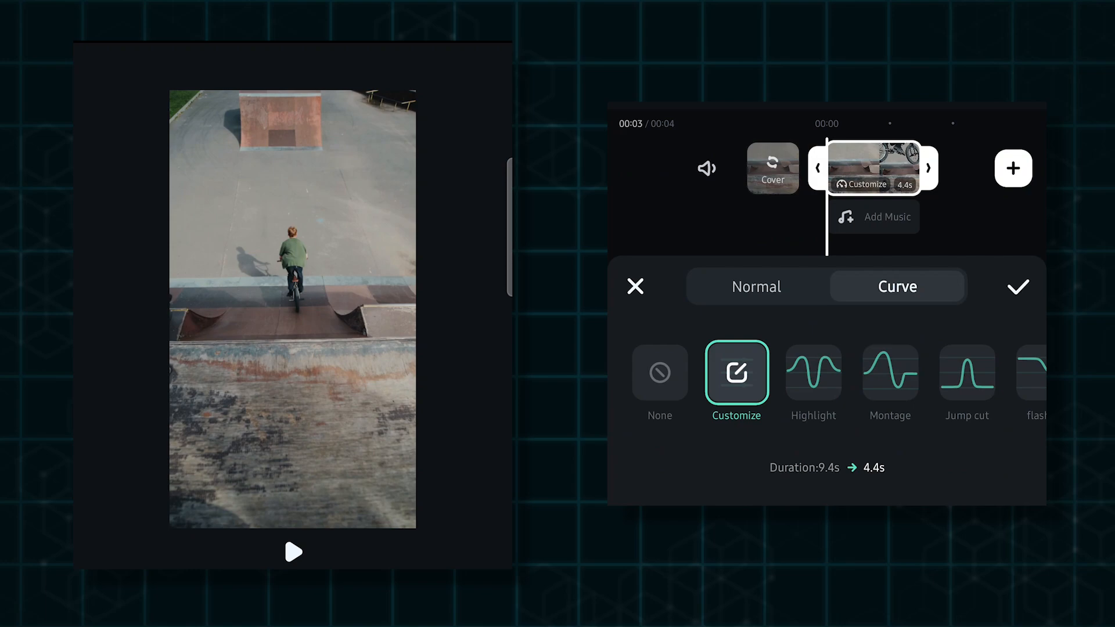
click(292, 552)
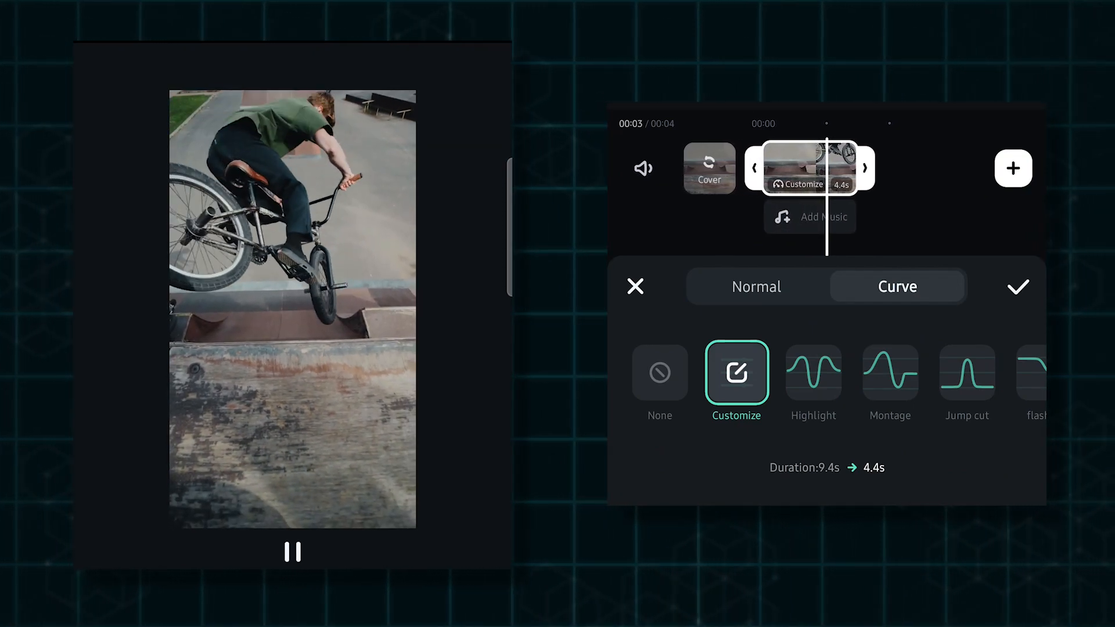
click(291, 552)
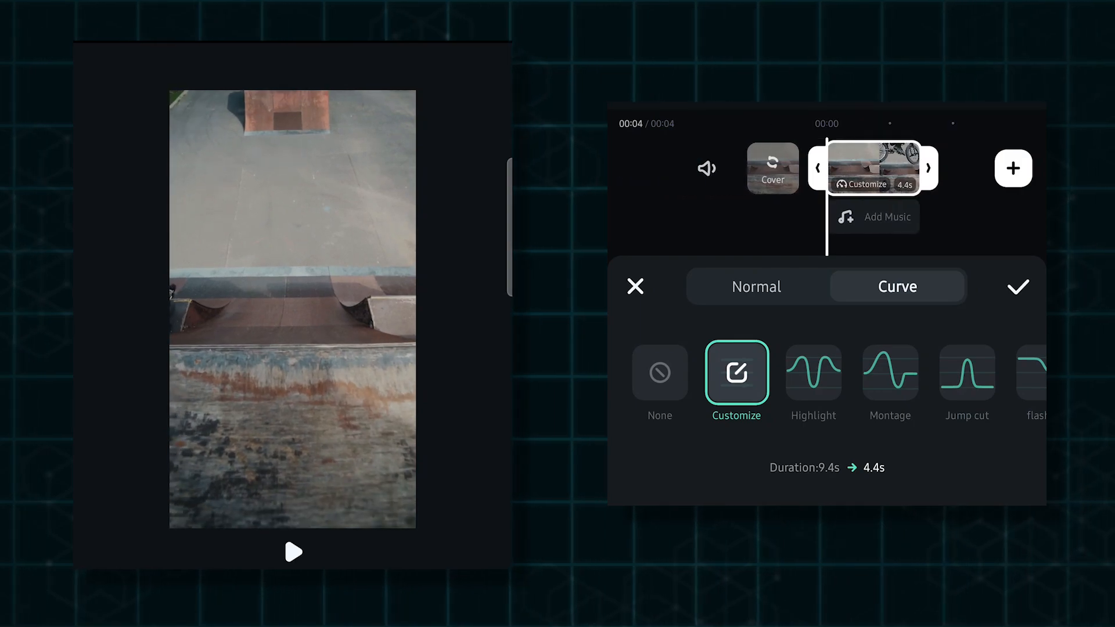
click(293, 553)
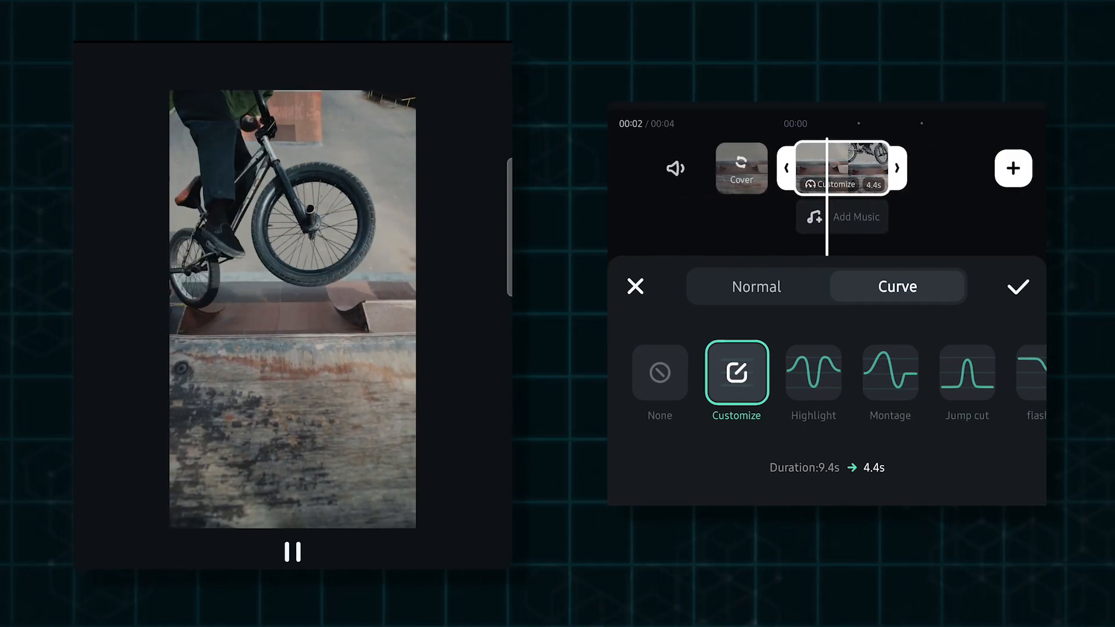
click(291, 553)
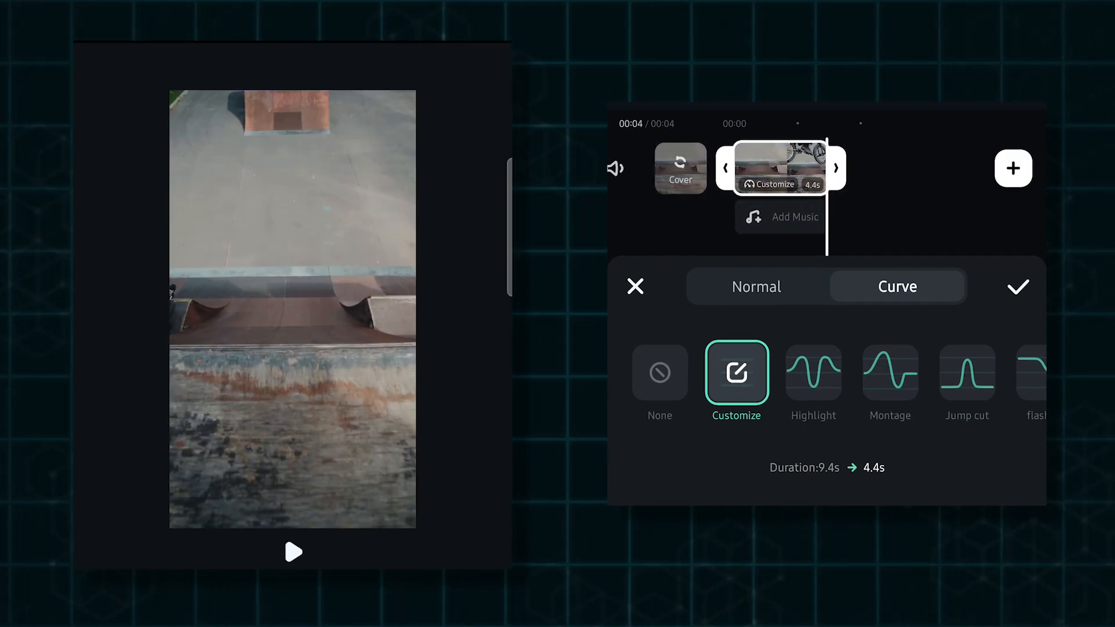